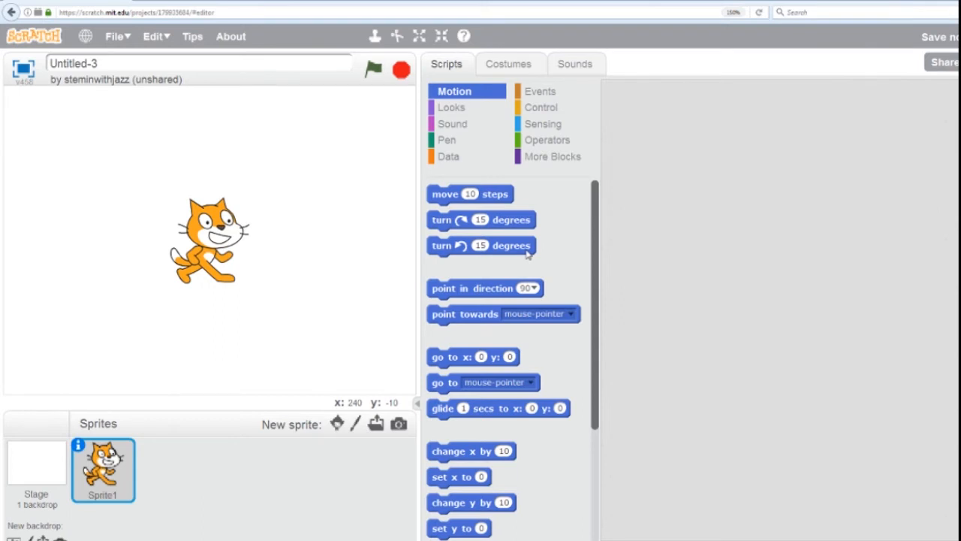
mouse_move(540, 91)
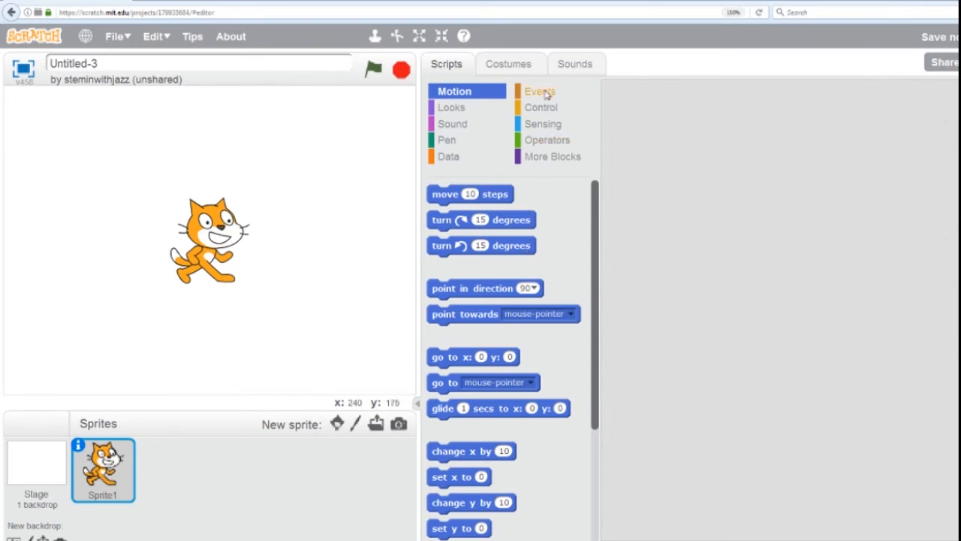
- Browse the Events, Control, Motion, Looks and Sound block palettes
click(542, 91)
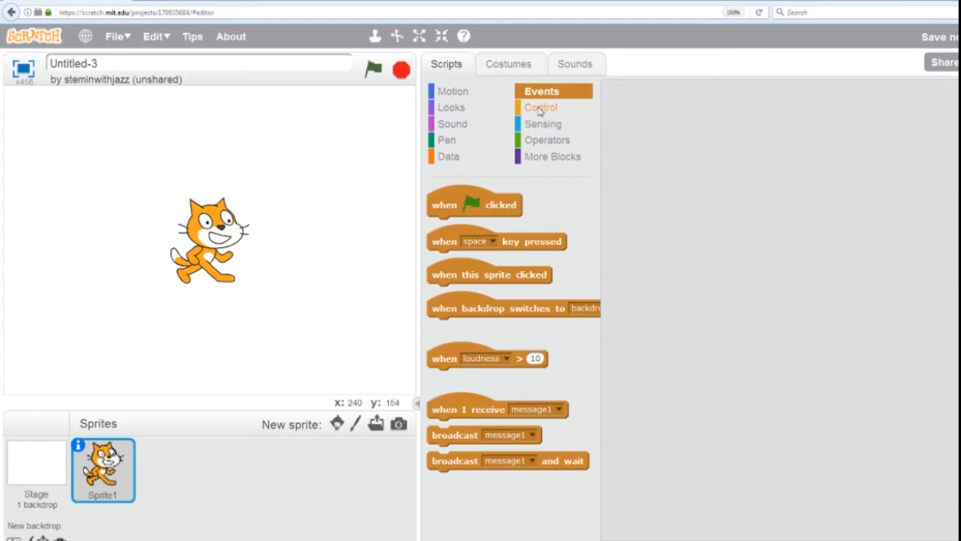
click(540, 108)
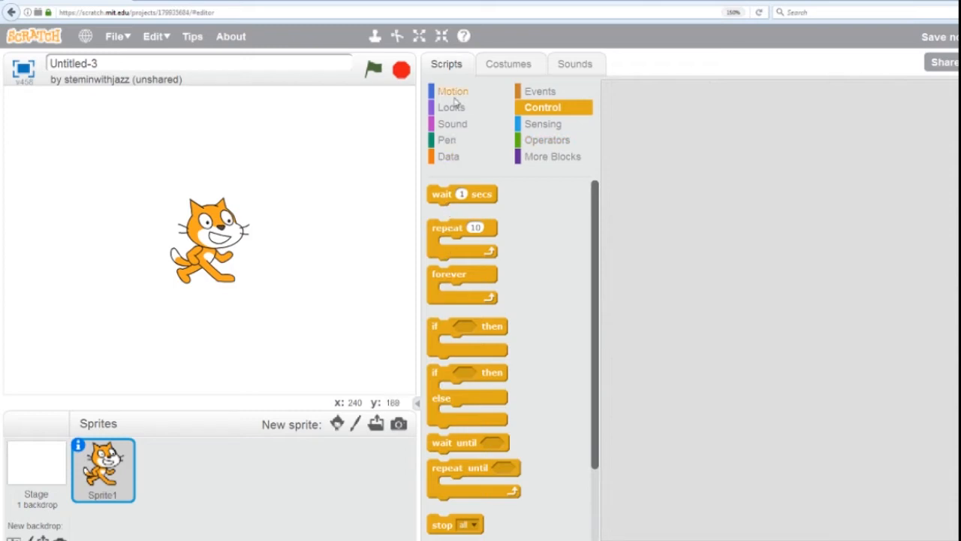
click(454, 91)
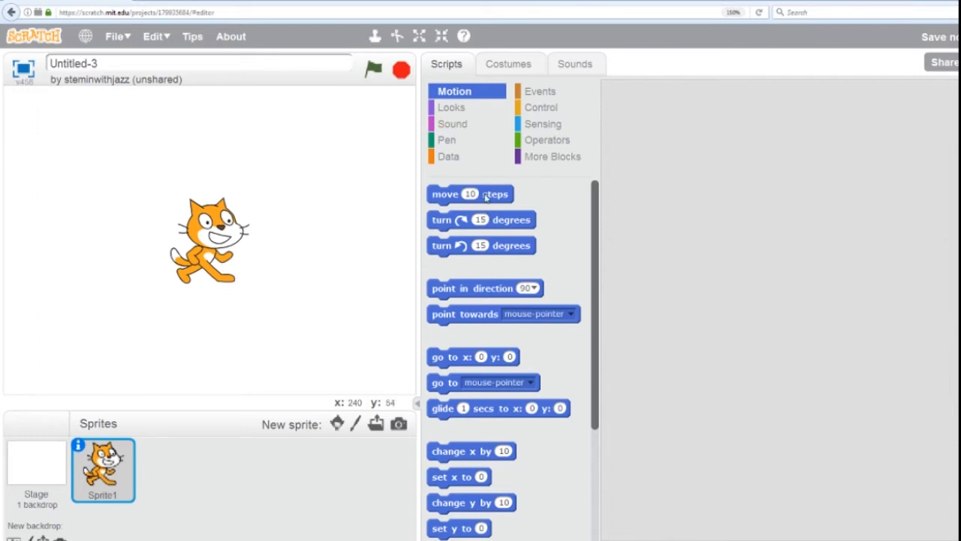
click(452, 107)
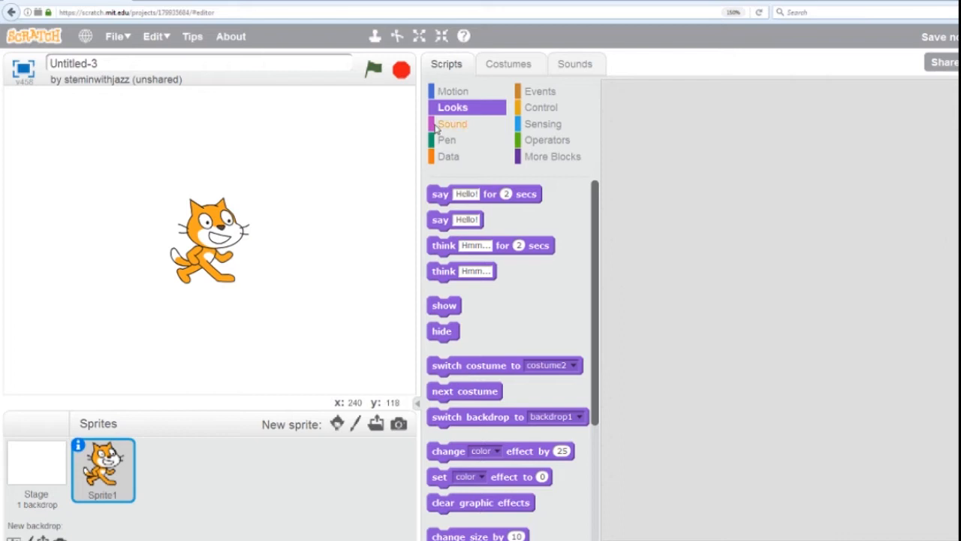
click(452, 124)
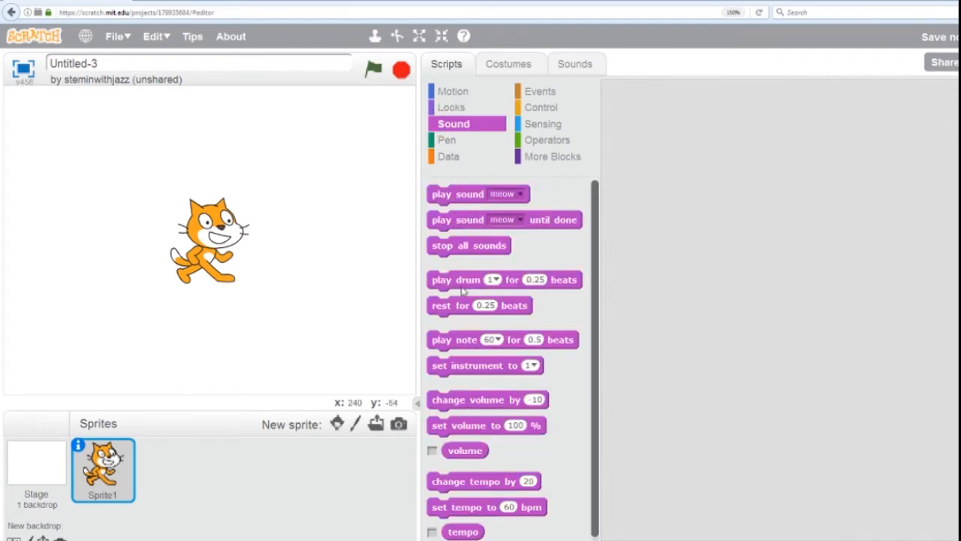
mouse_move(262, 310)
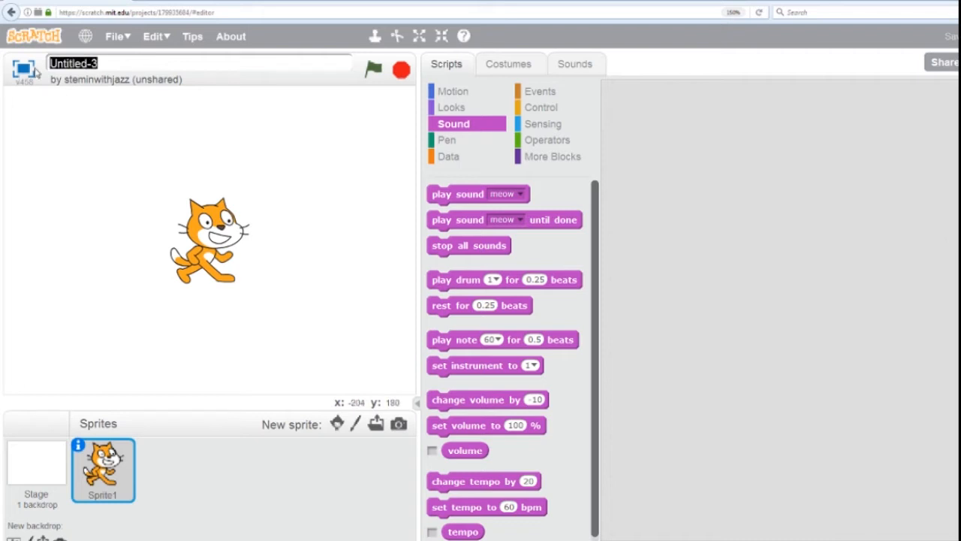
- Replace the Untitled-3 project title with 'Dancing Cat'
text(Dancing Cat)
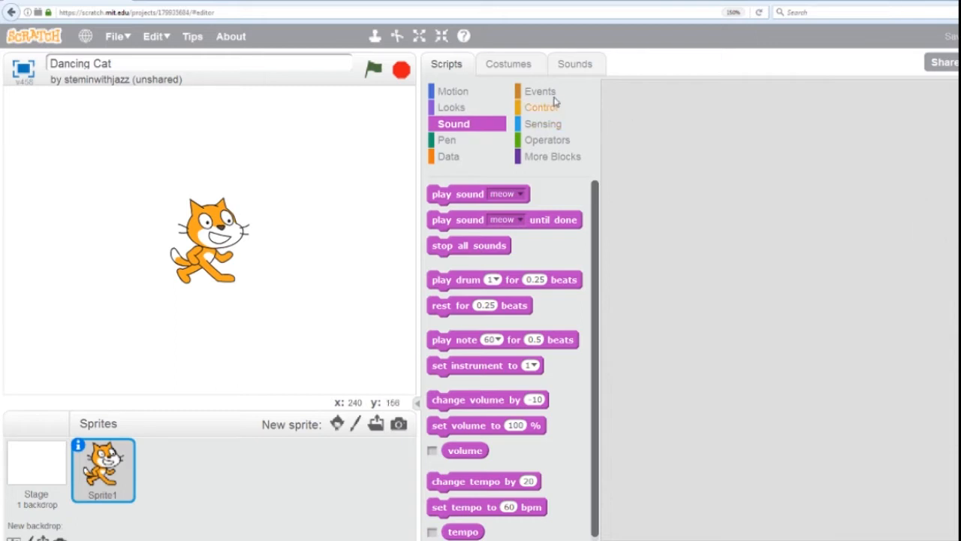
- Place a 'when green flag clicked' hat block and snap a forever loop under it
click(542, 91)
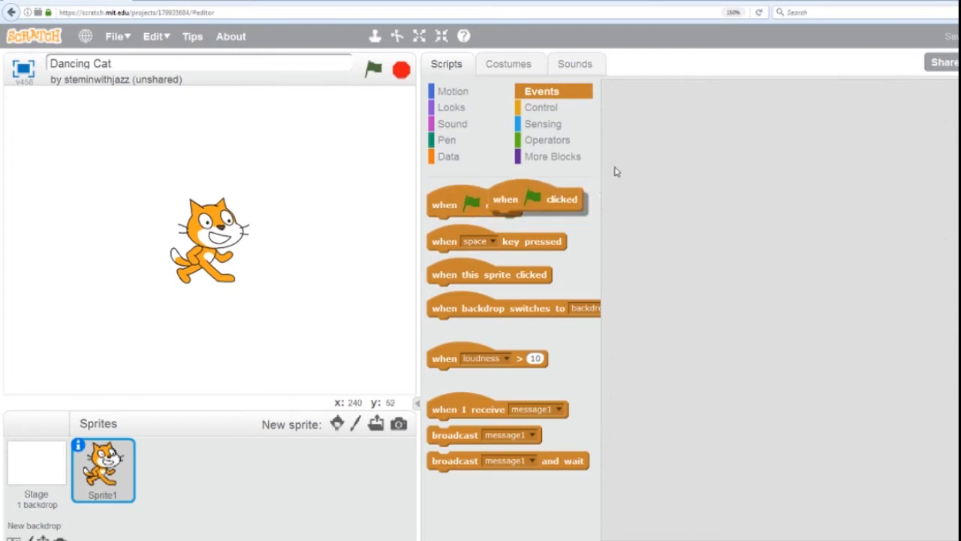
drag(506, 199, 705, 159)
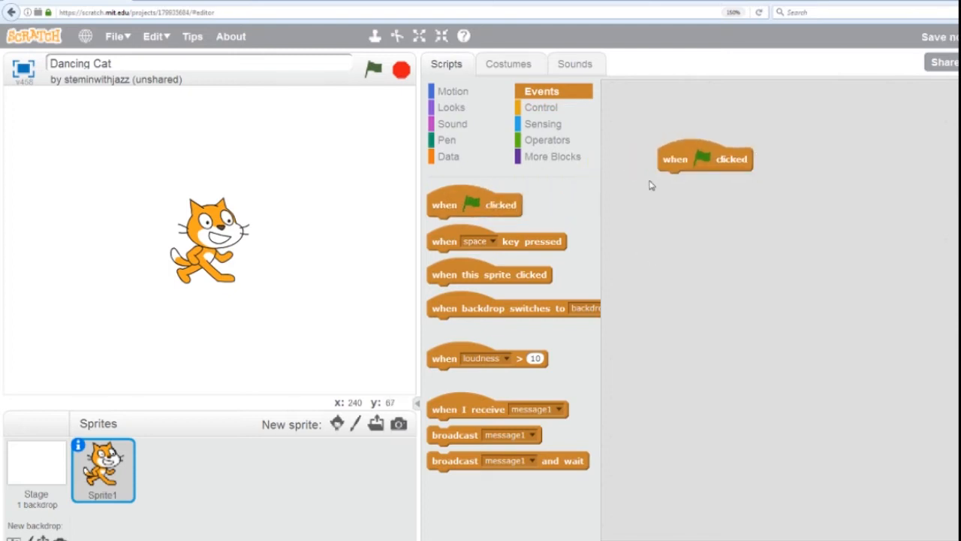
mouse_move(658, 178)
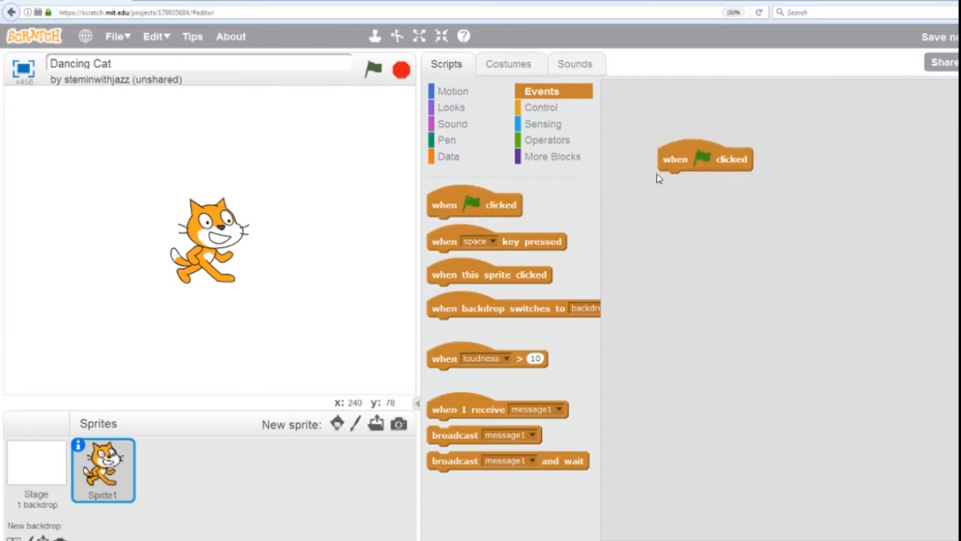
drag(705, 157, 686, 146)
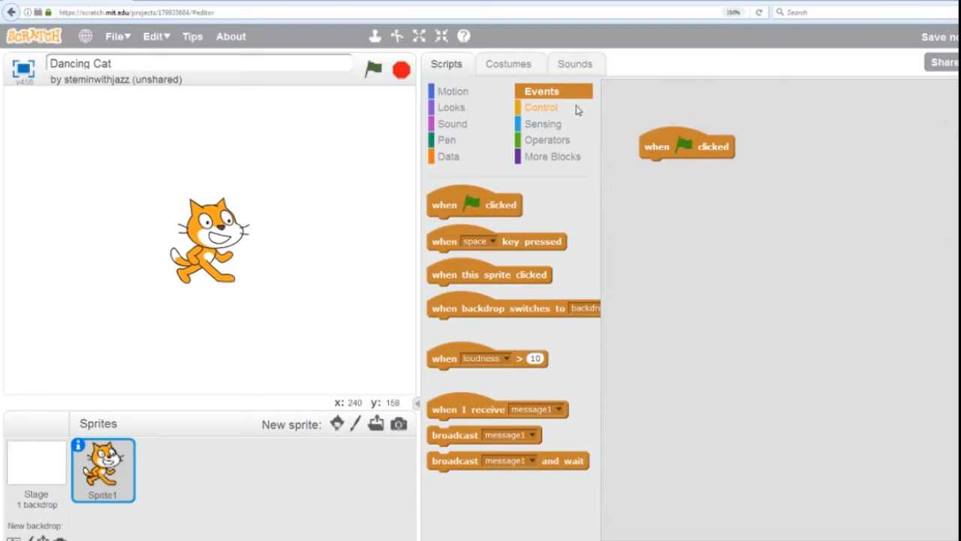
click(541, 106)
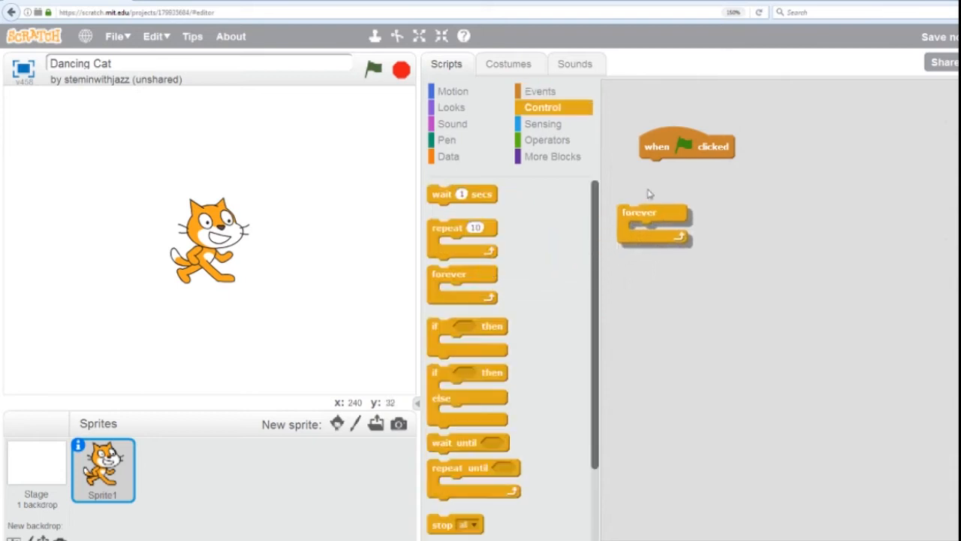
drag(654, 212, 675, 168)
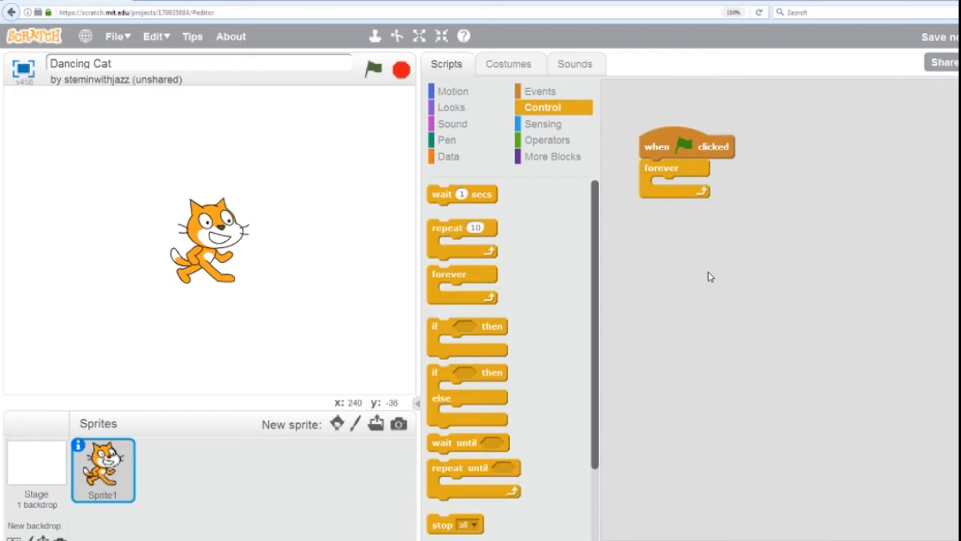
mouse_move(451, 107)
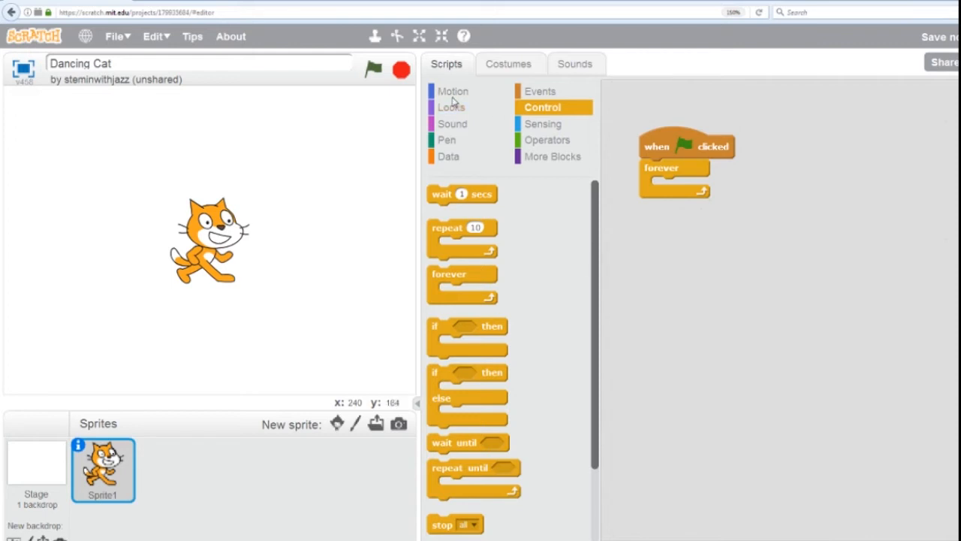
- Set the first move block to 100 steps, test it, and give the second -10
click(453, 91)
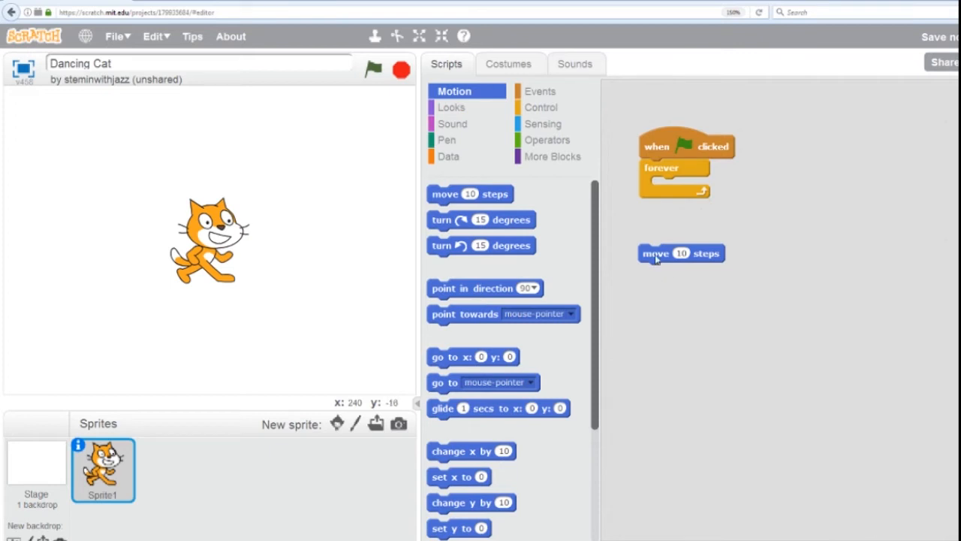
mouse_move(561, 238)
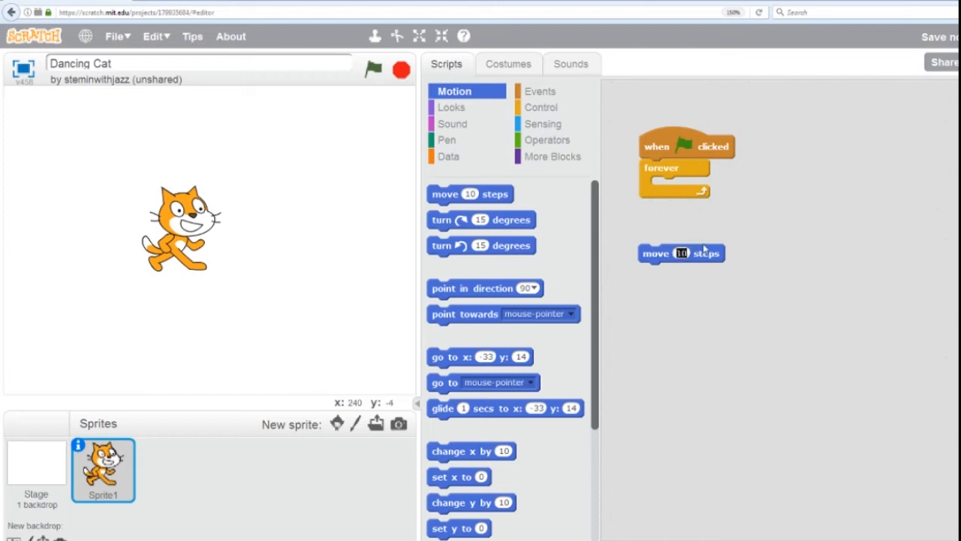
text(100)
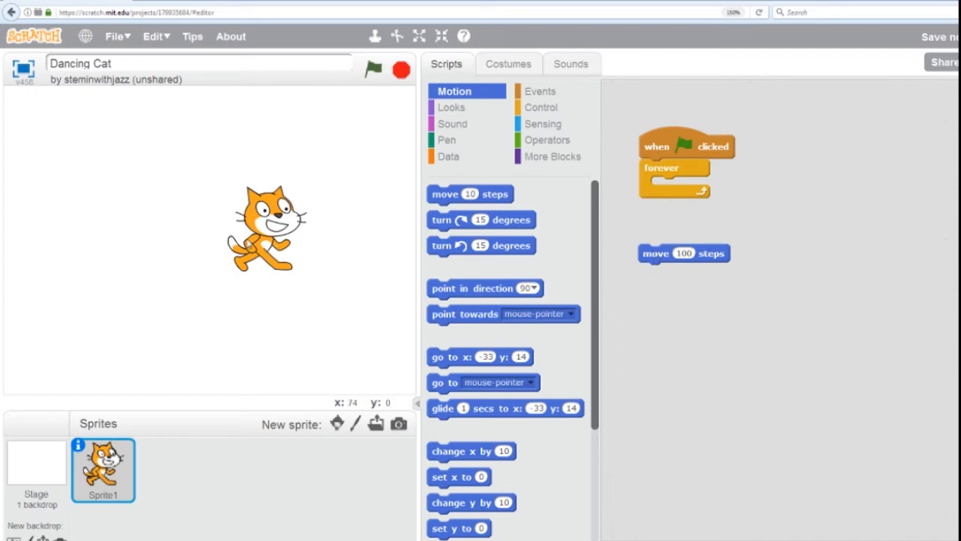
click(665, 255)
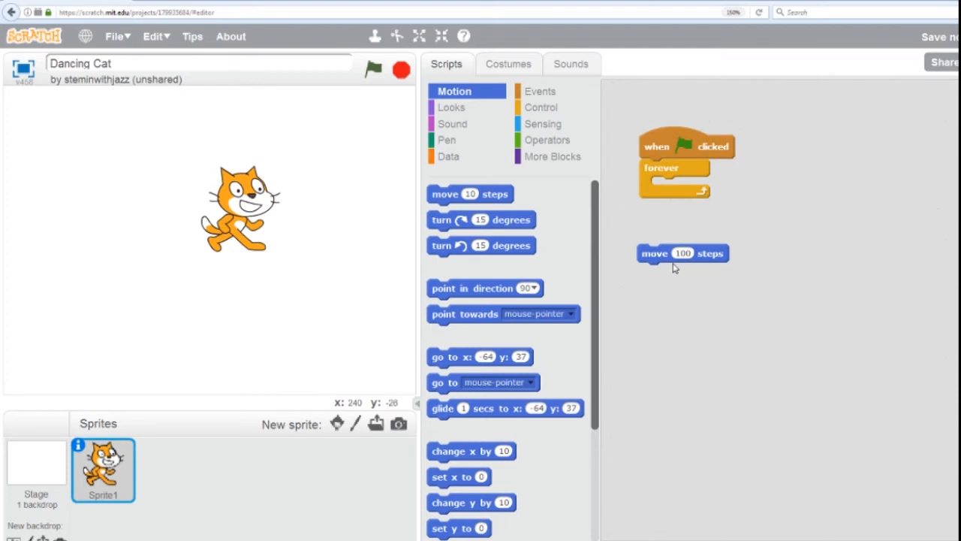
mouse_move(653, 258)
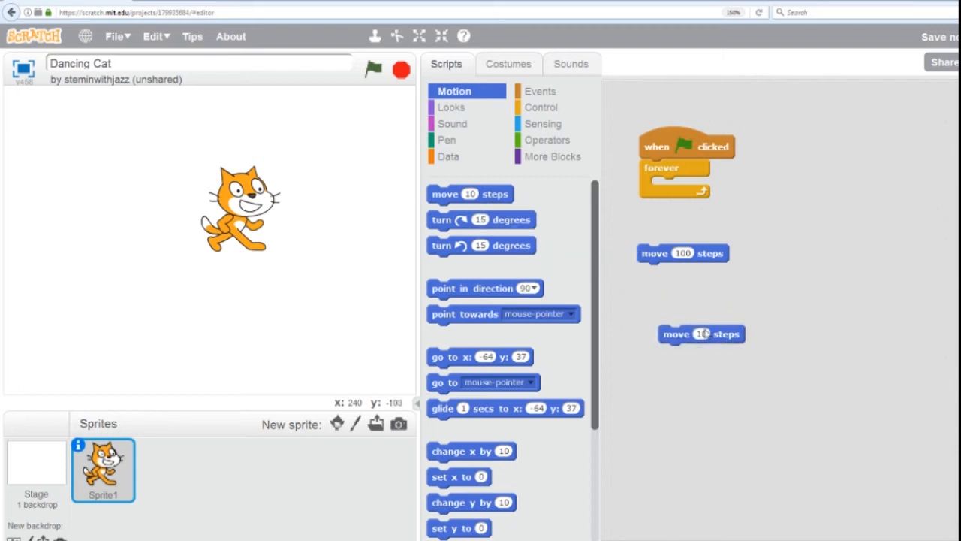
click(701, 333)
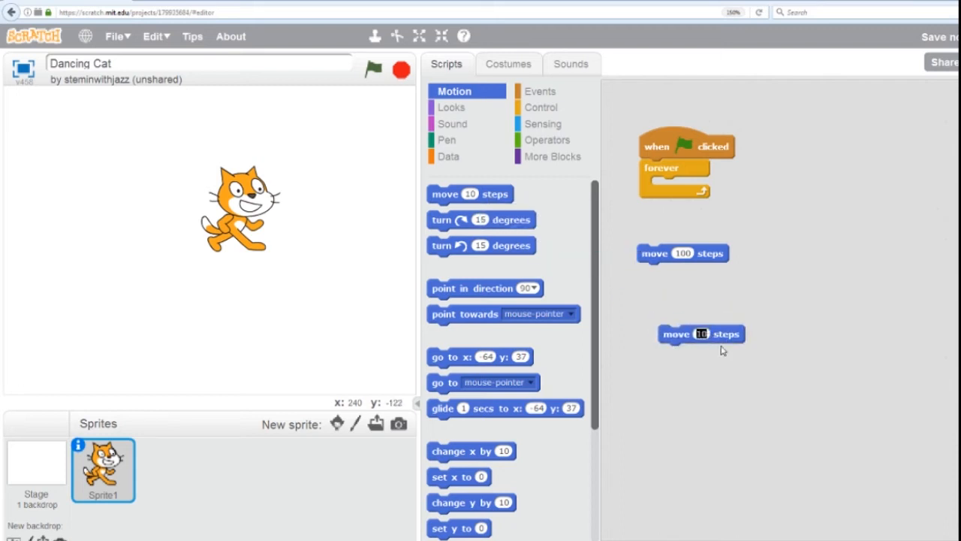
text(-100)
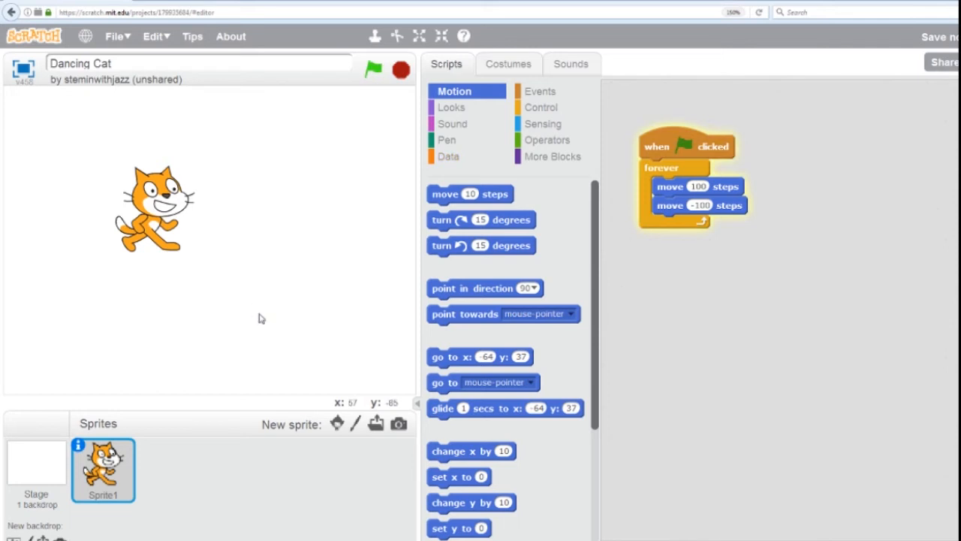
mouse_move(742, 180)
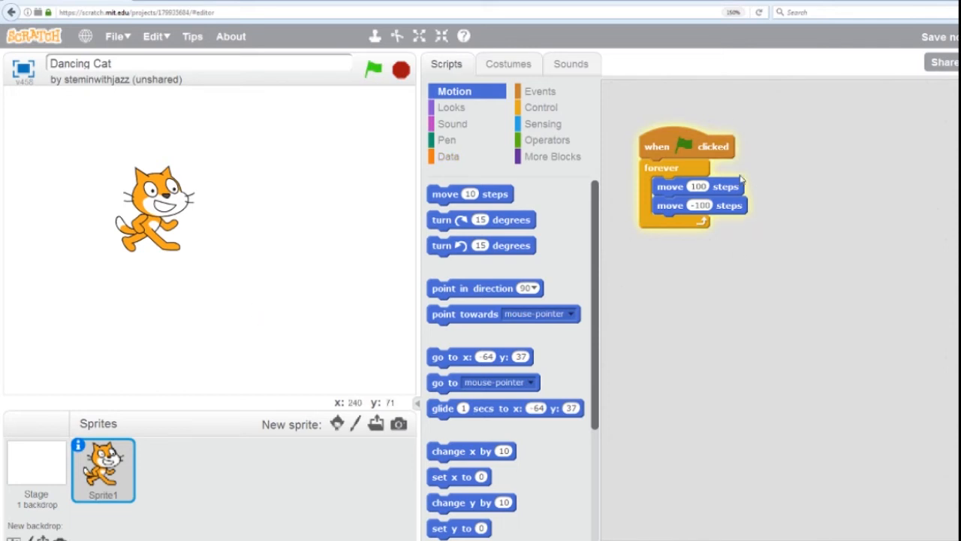
mouse_move(665, 242)
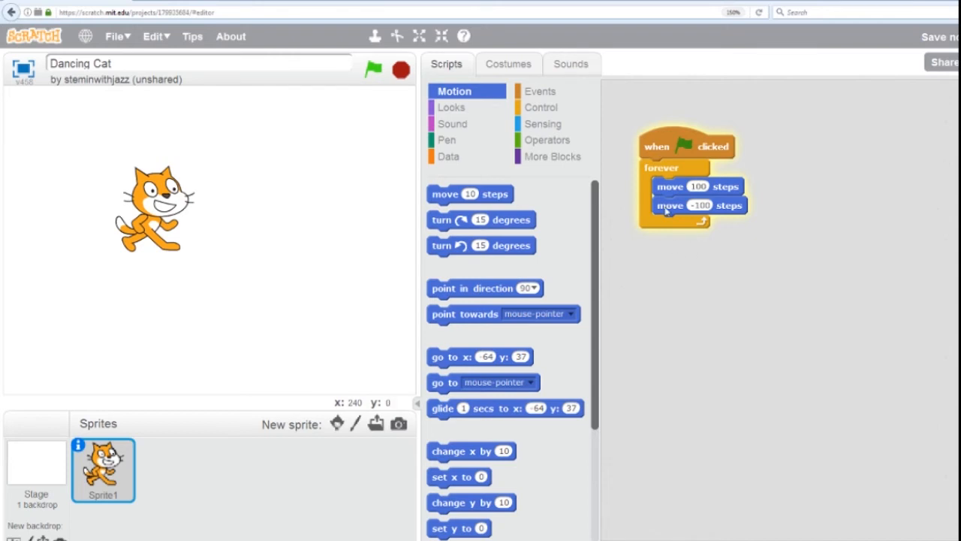
- Add a 'wait 1 secs' block after each move, then view the cat's costumes
click(541, 107)
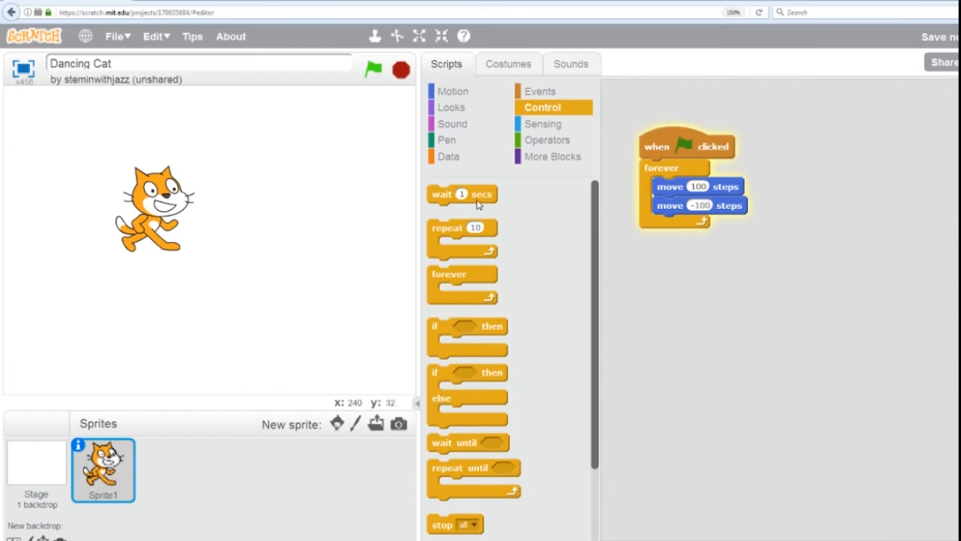
drag(462, 194, 694, 199)
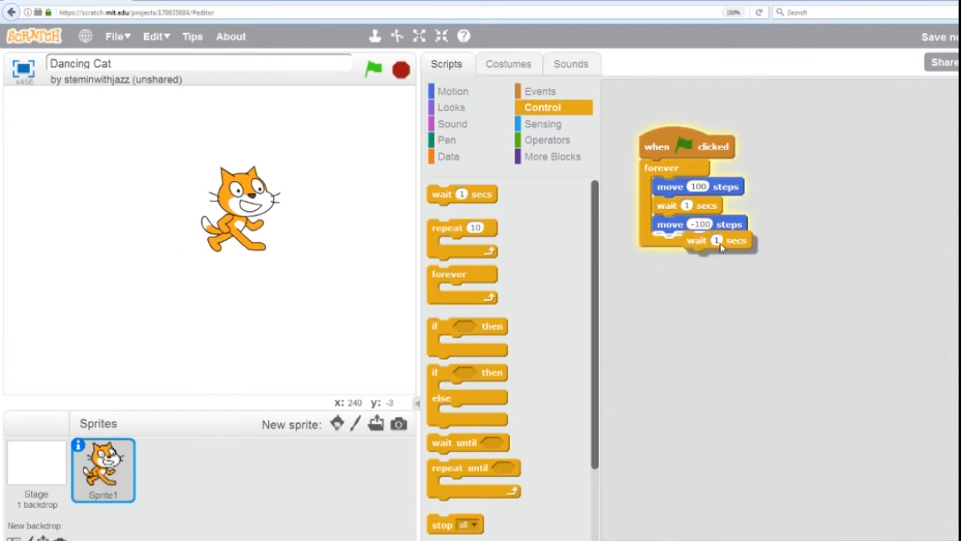
drag(721, 248, 676, 243)
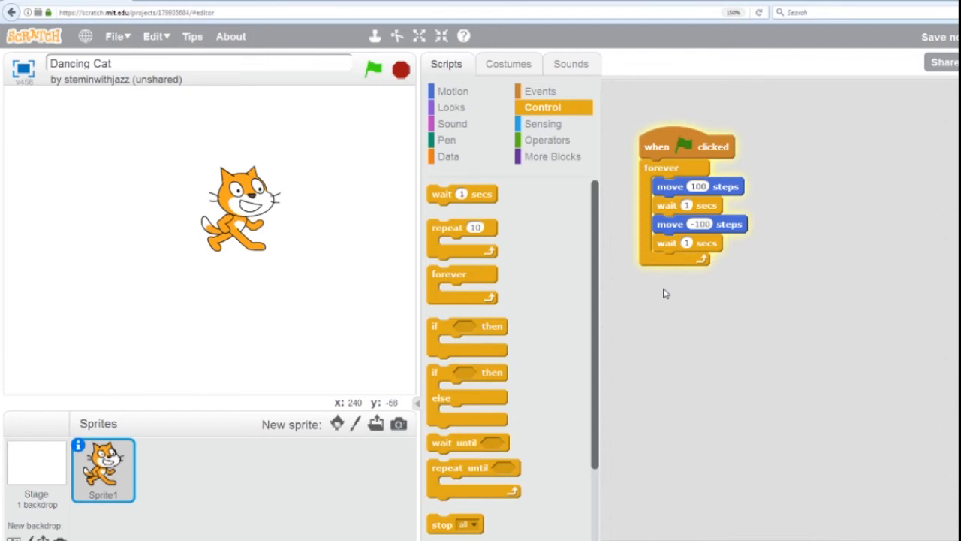
mouse_move(665, 310)
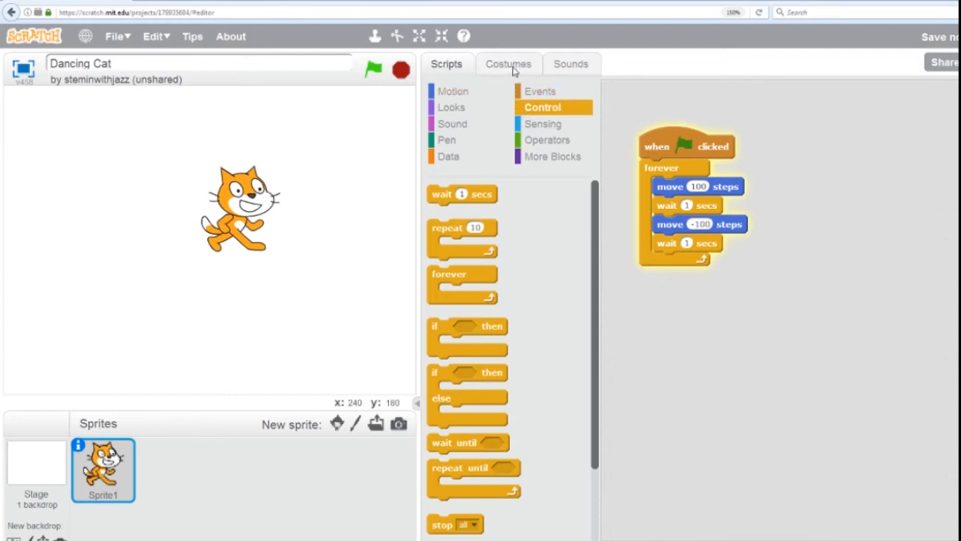
click(509, 64)
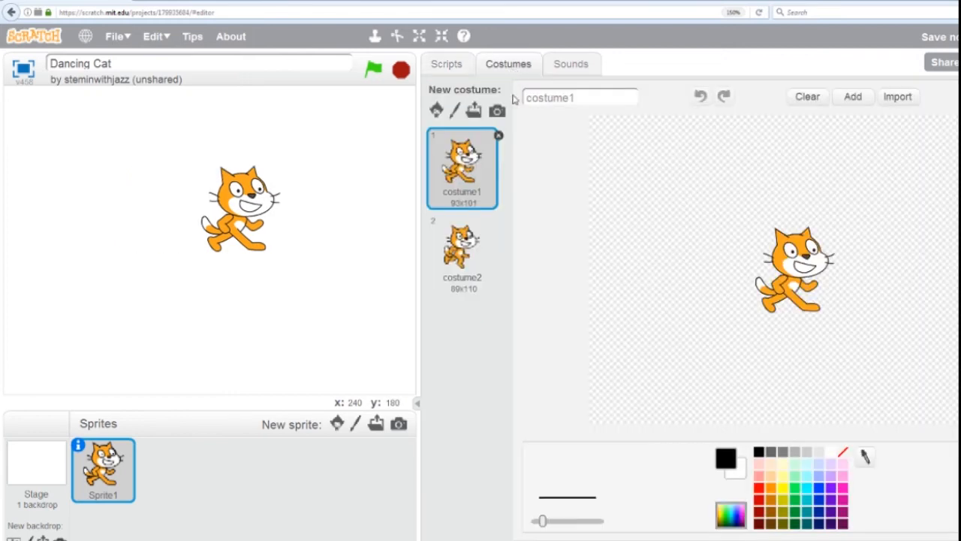
mouse_move(476, 222)
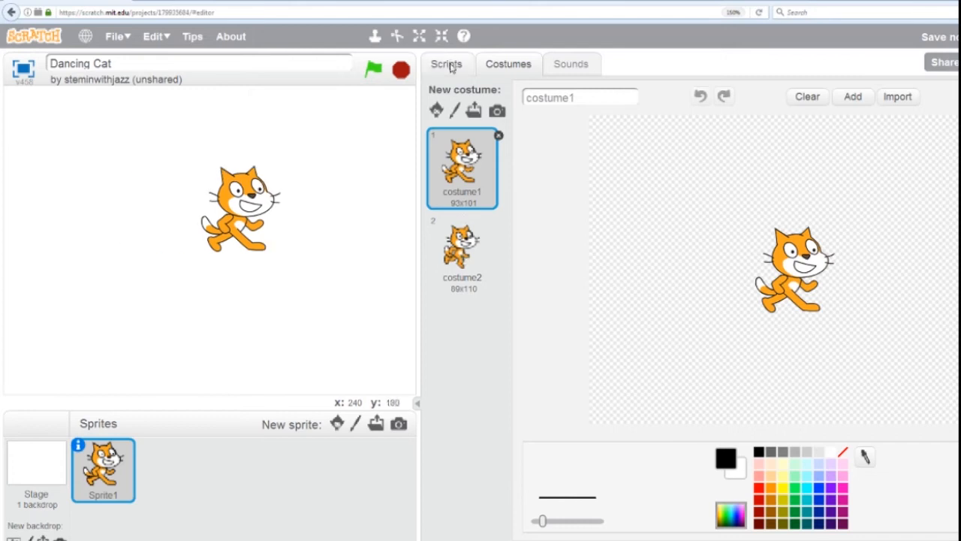
- Back in Scripts, add 'next costume' blocks after the waits from Looks
click(447, 64)
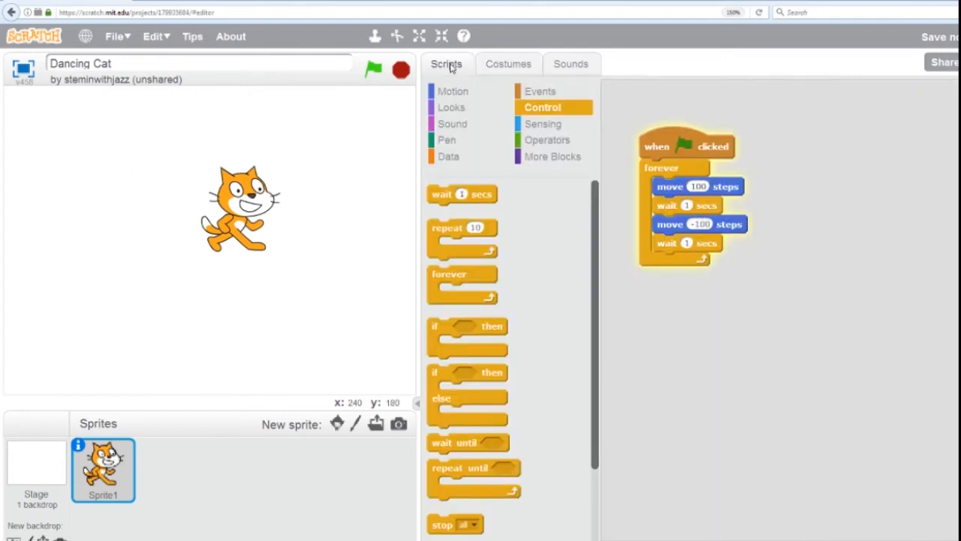
click(452, 107)
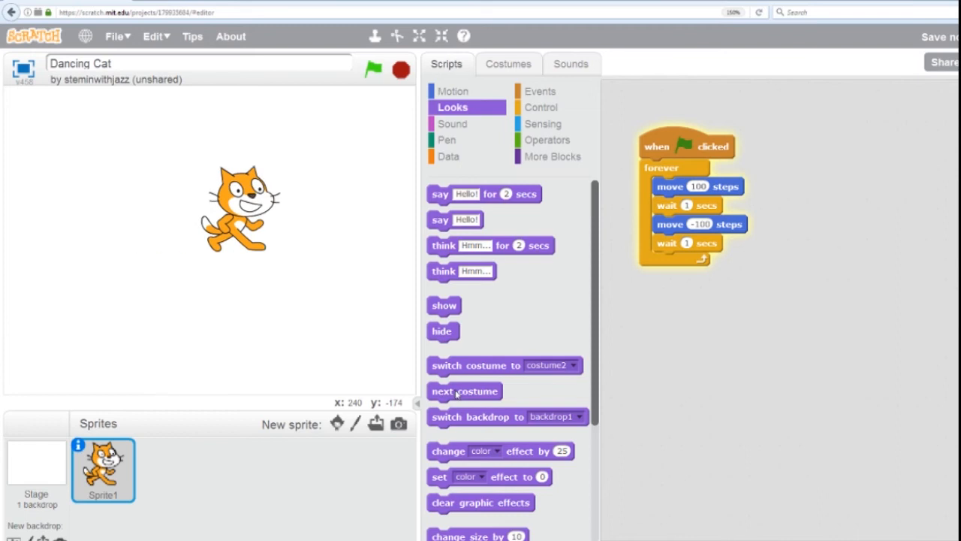
mouse_move(732, 172)
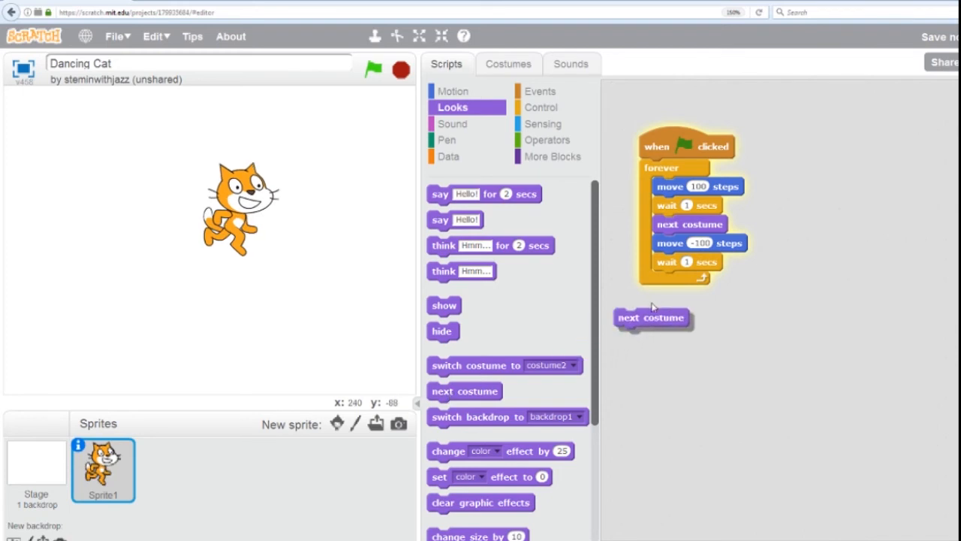
drag(650, 317, 690, 280)
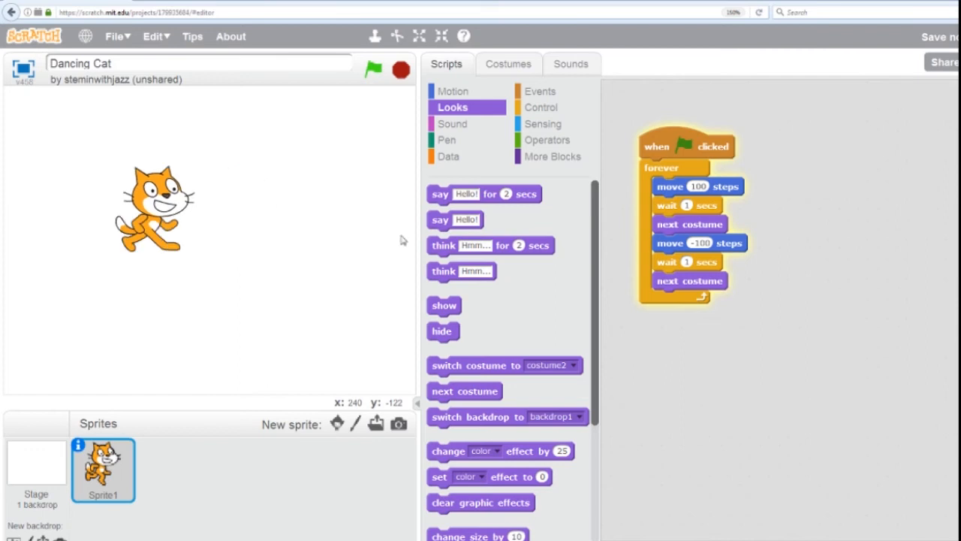
- Add 'play drum for 0.25 beats' after the costume switches and show the drum choices
click(452, 123)
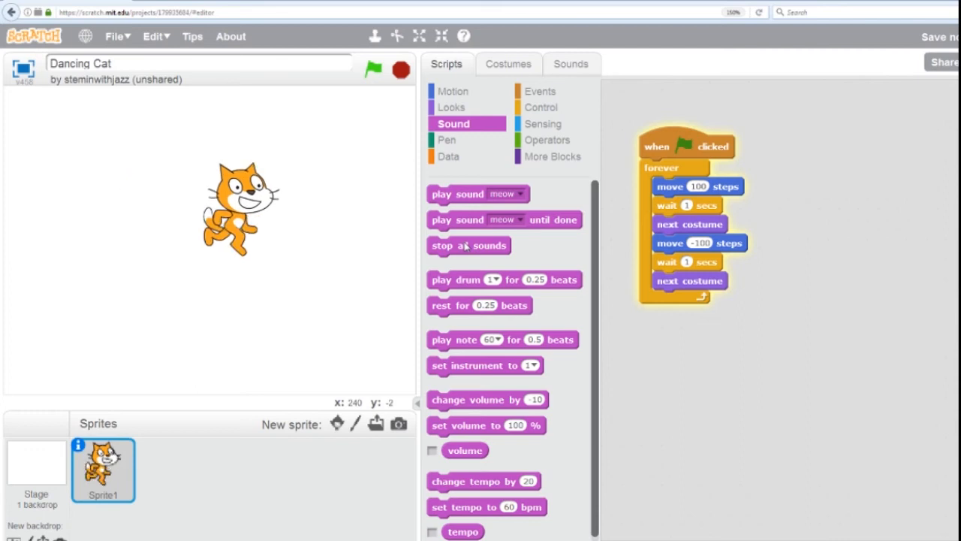
mouse_move(540, 237)
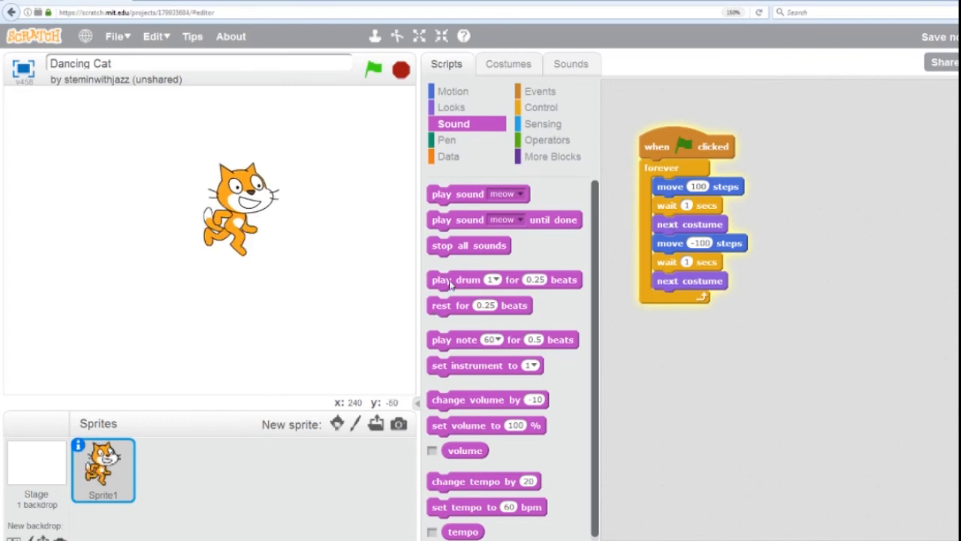
drag(451, 279, 751, 234)
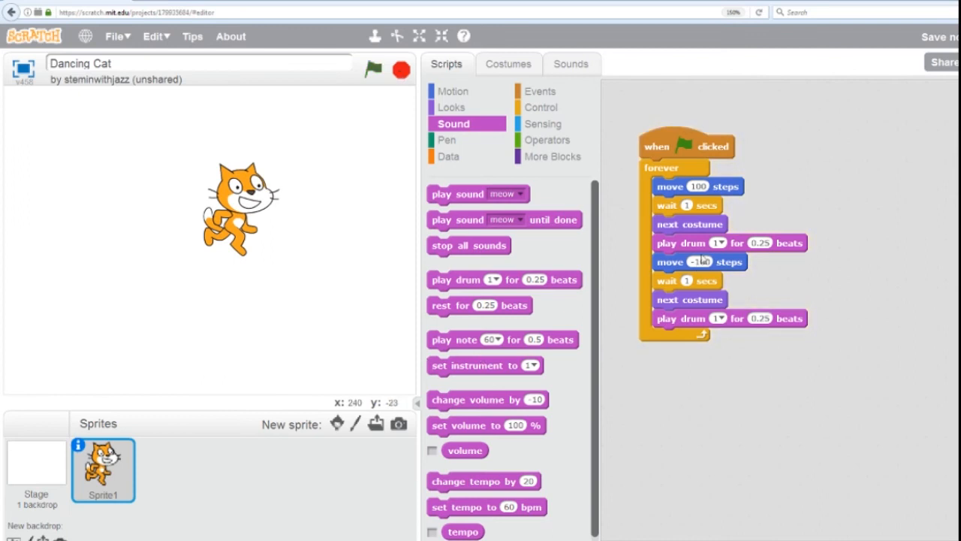
click(718, 242)
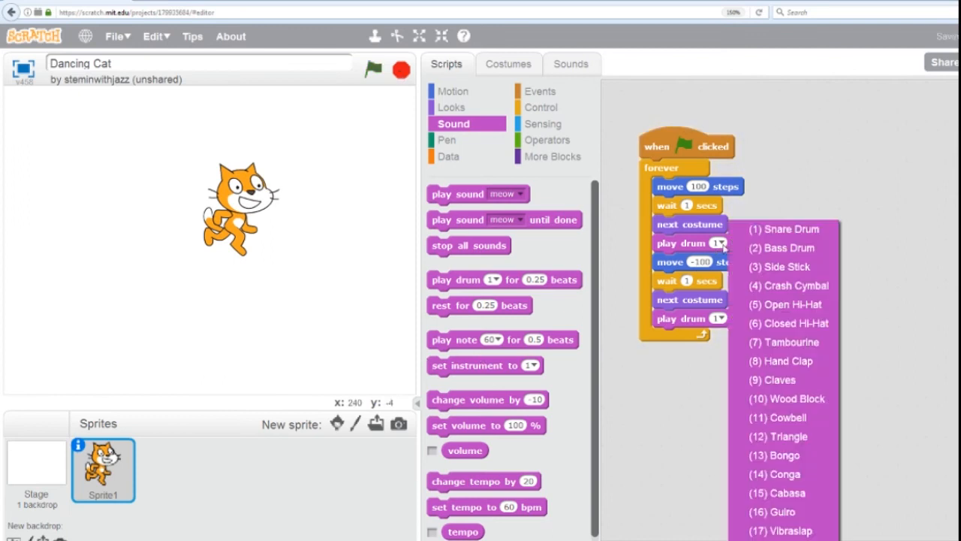
mouse_move(774, 380)
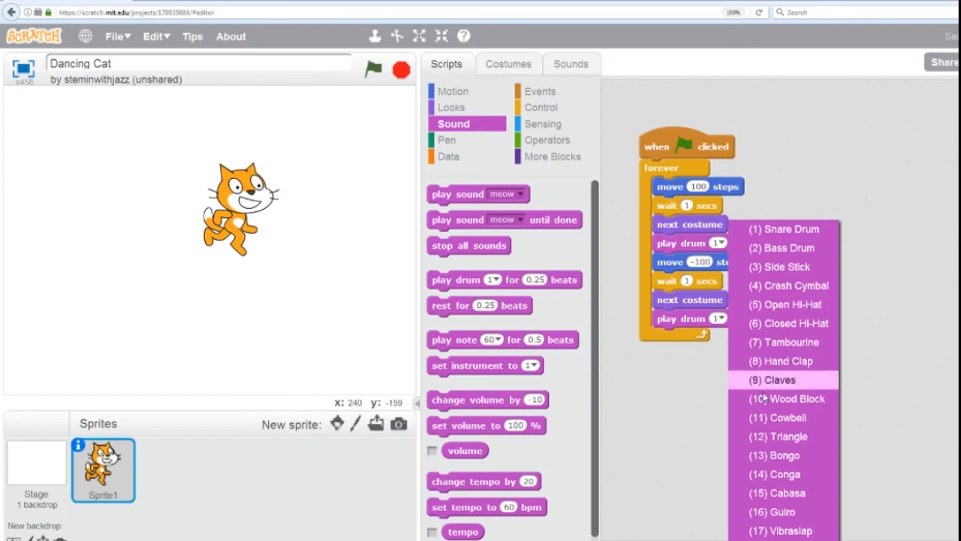
- Set the first drum beat to Triangle after first picking Wood Block
click(782, 398)
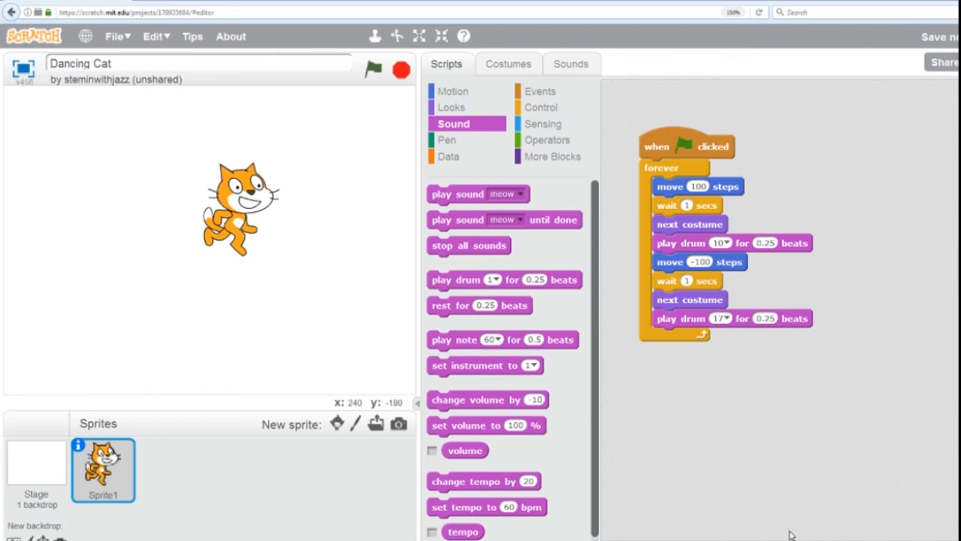
click(720, 243)
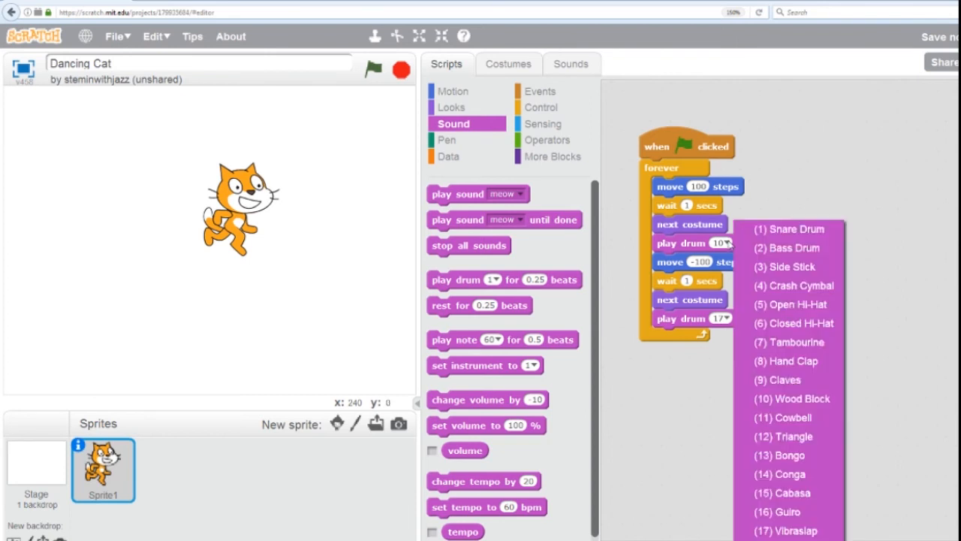
mouse_move(792, 441)
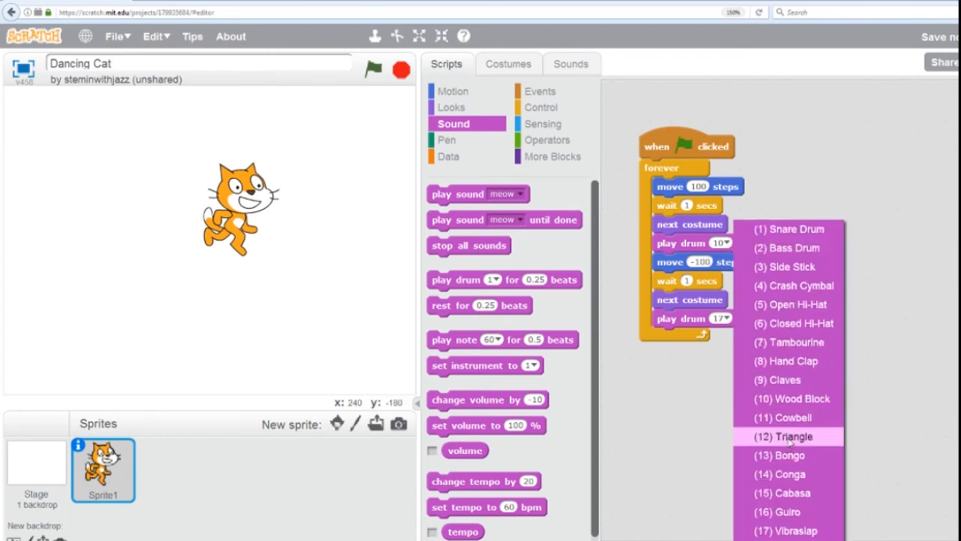
click(788, 437)
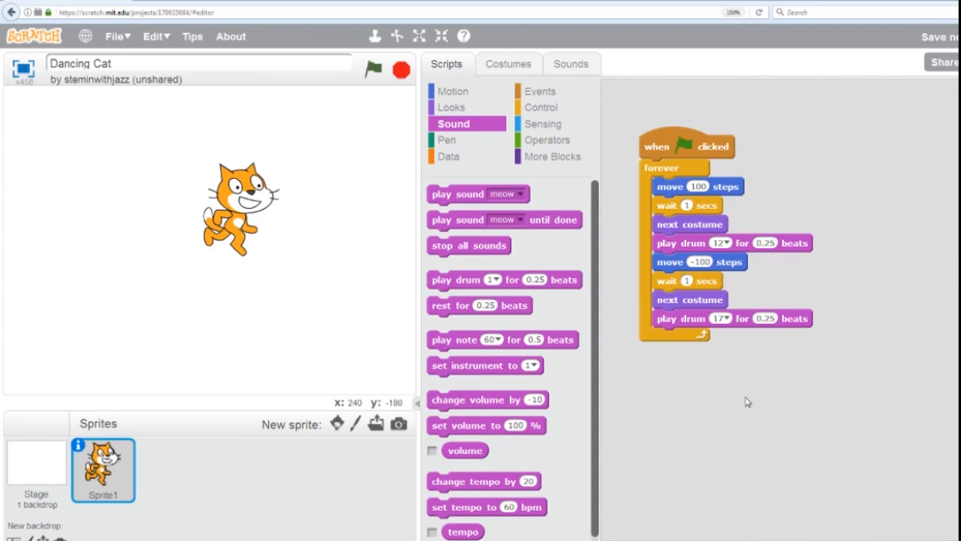
mouse_move(380, 114)
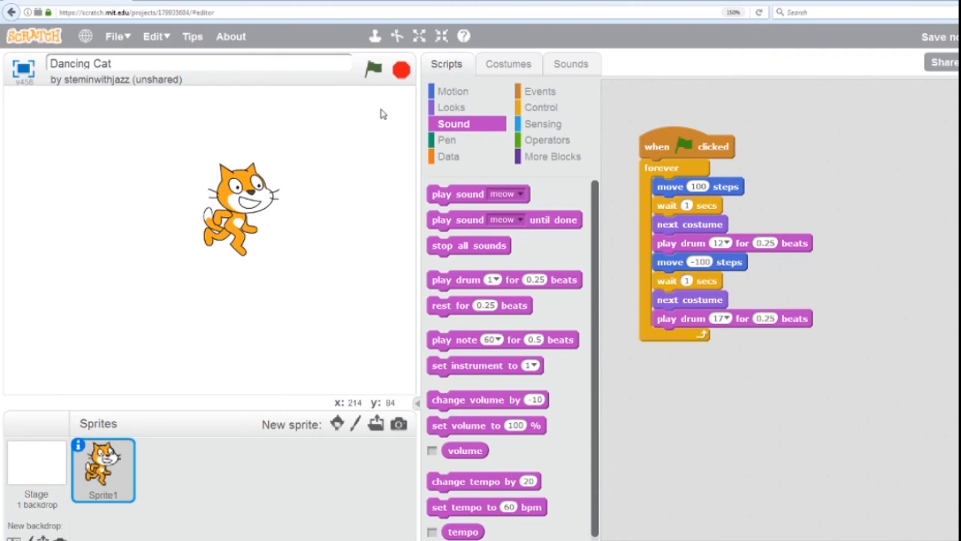
click(393, 69)
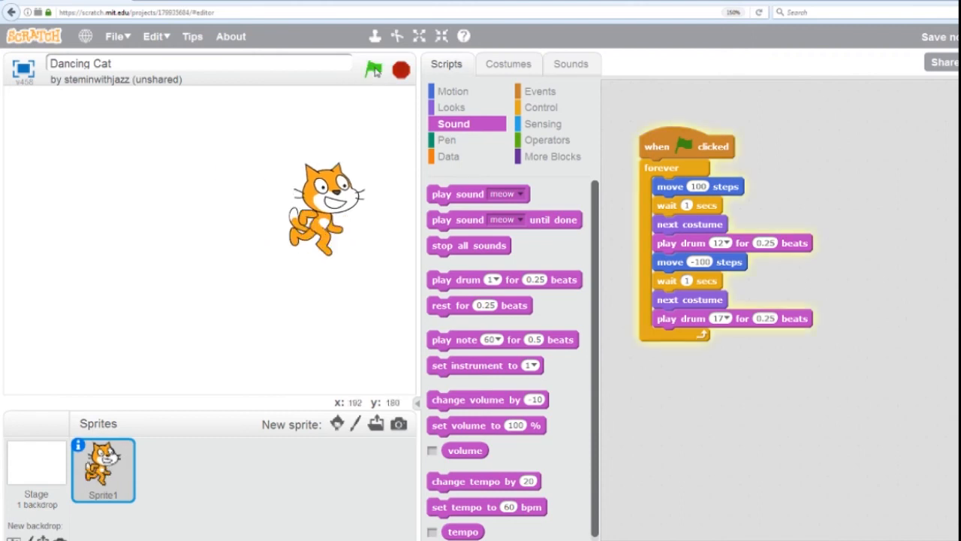
click(370, 69)
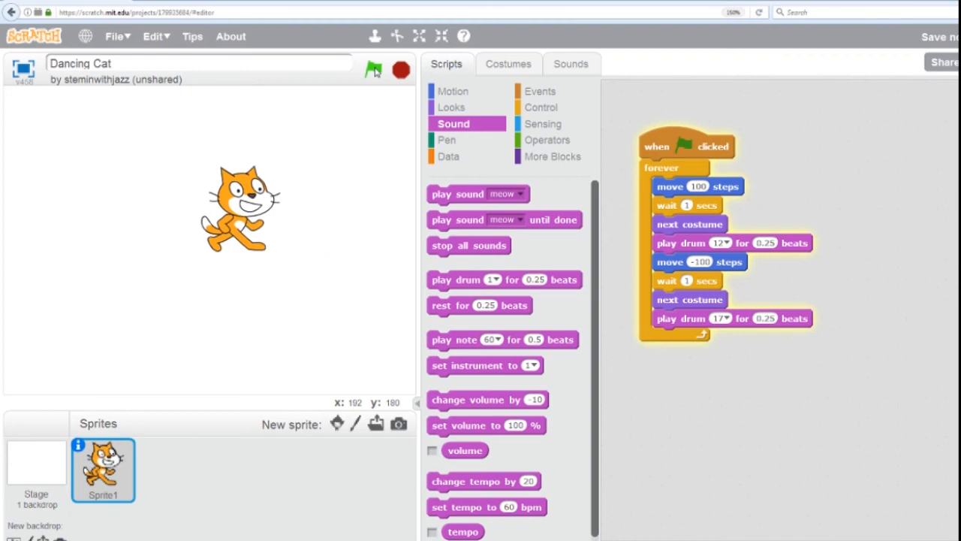
click(373, 69)
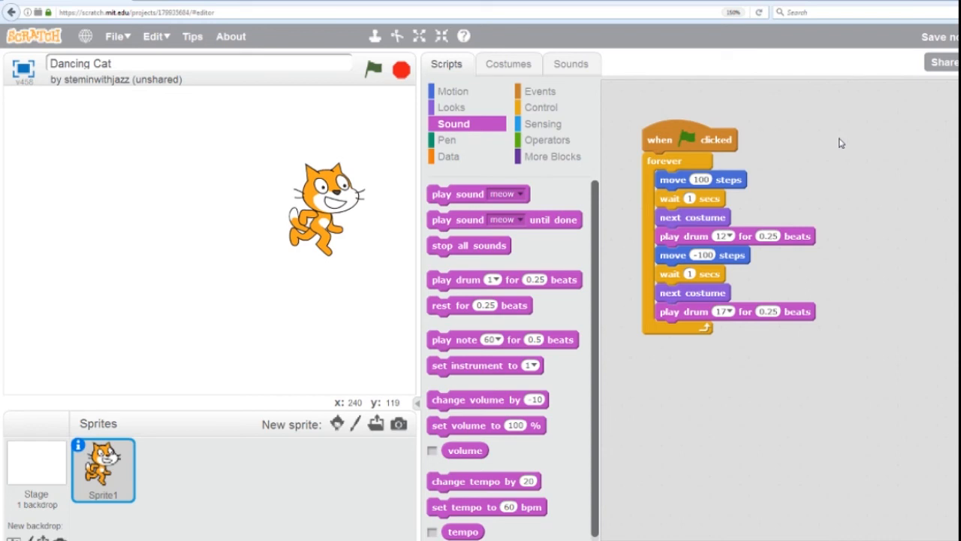
mouse_move(829, 143)
text(.3)
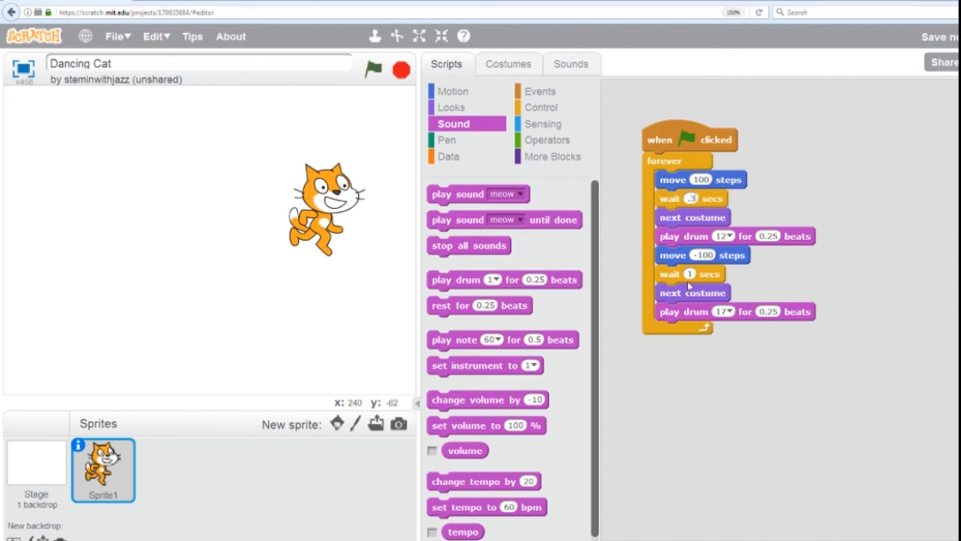
- Edit the second wait duration, then run and stop the faster dance
click(689, 274)
text(.3)
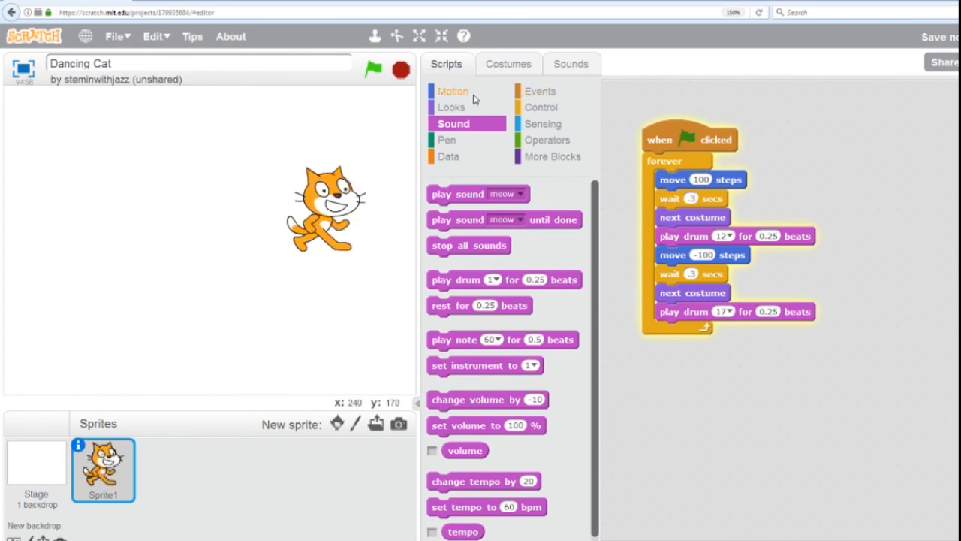
click(374, 69)
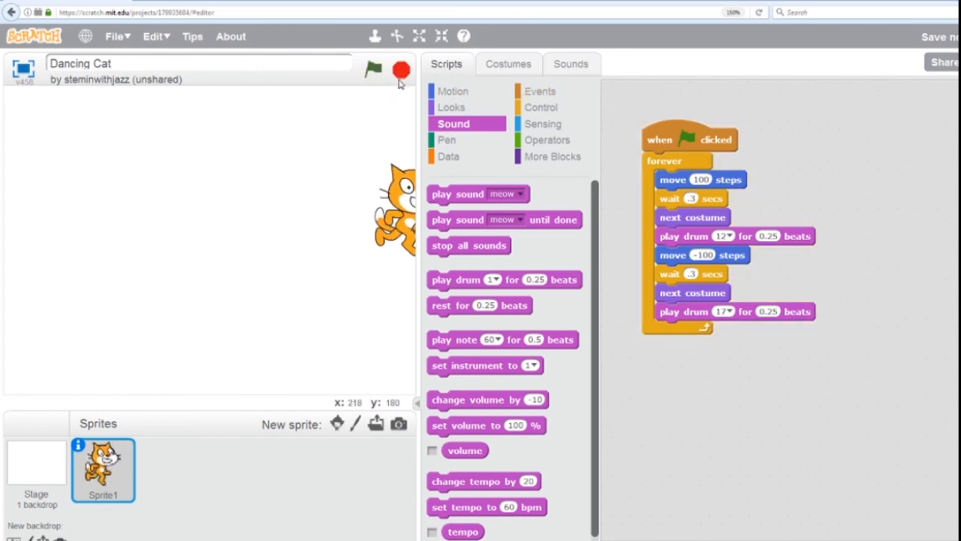
click(371, 68)
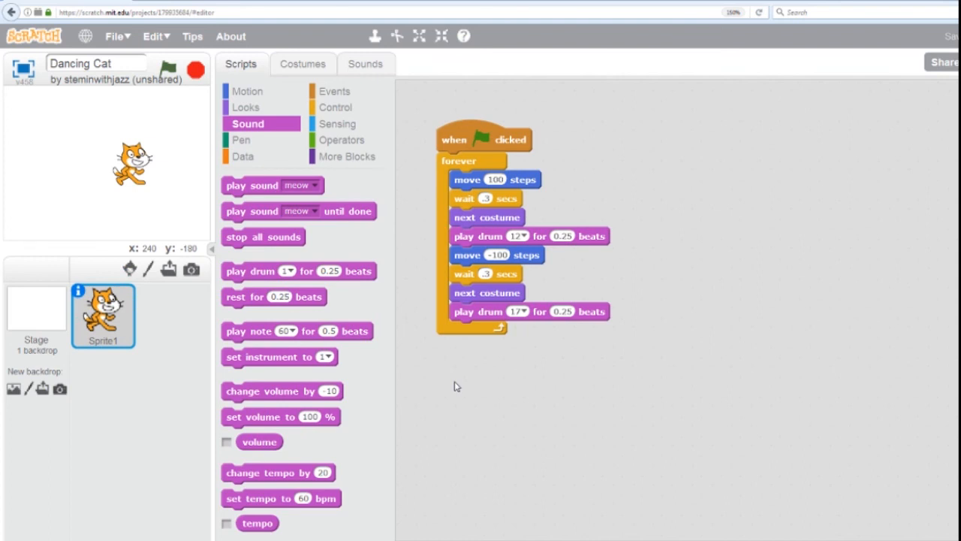
mouse_move(304, 390)
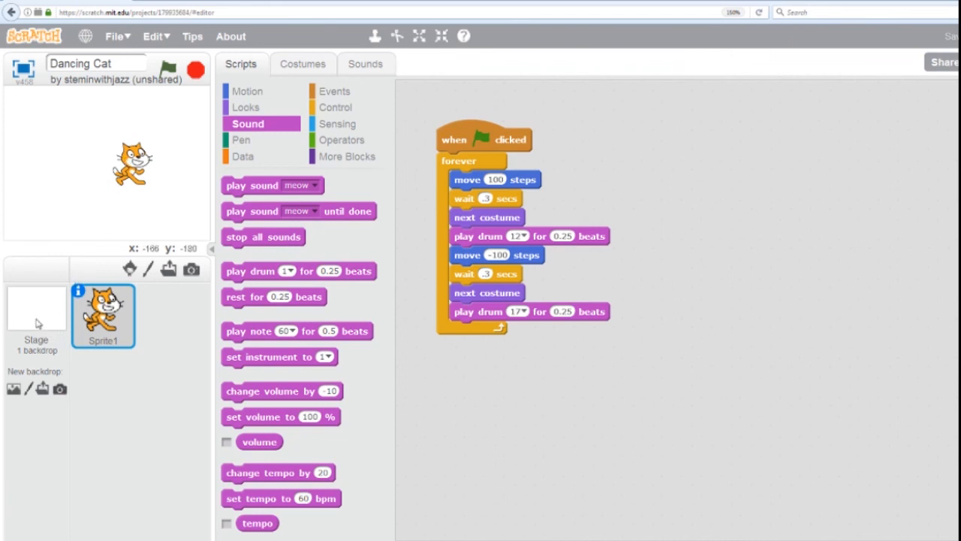
- Select the Stage and show its backdrops, with the blank backdrop1
click(35, 308)
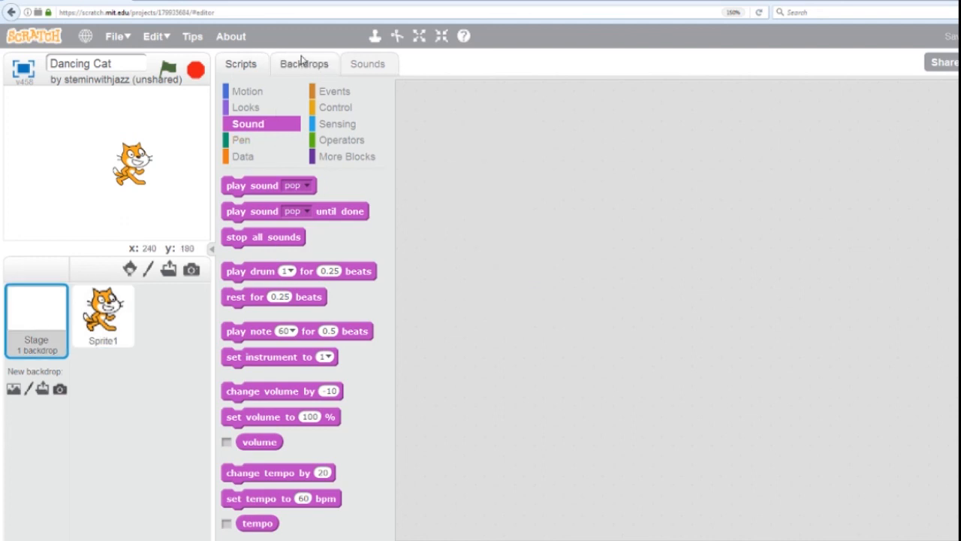
click(303, 63)
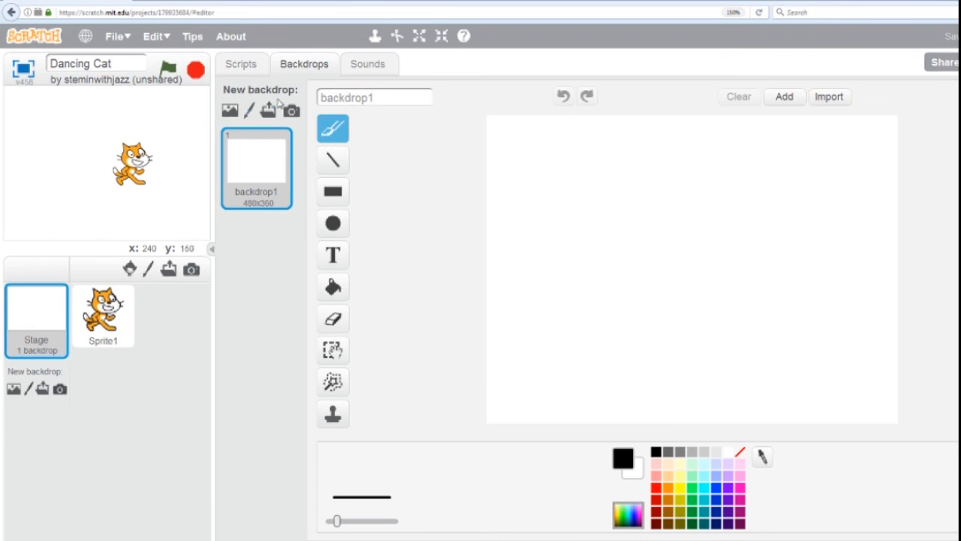
mouse_move(230, 110)
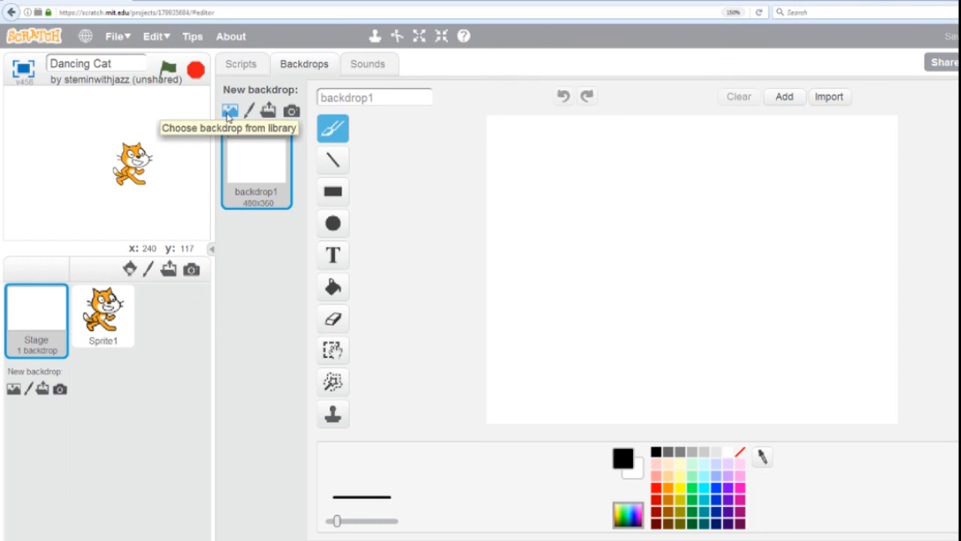
- Add the 'berkeley mural' library backdrop behind the cat, then view the project full screen
click(229, 110)
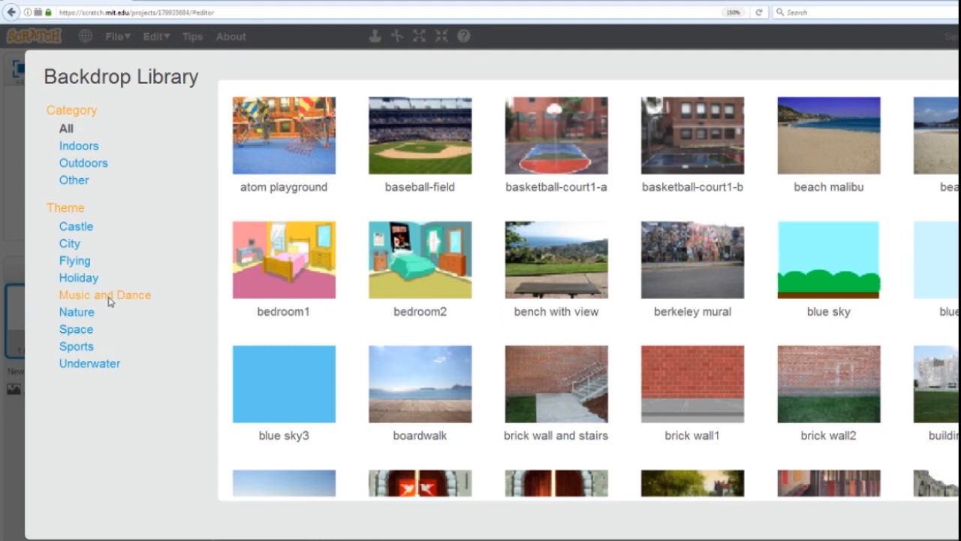
click(105, 294)
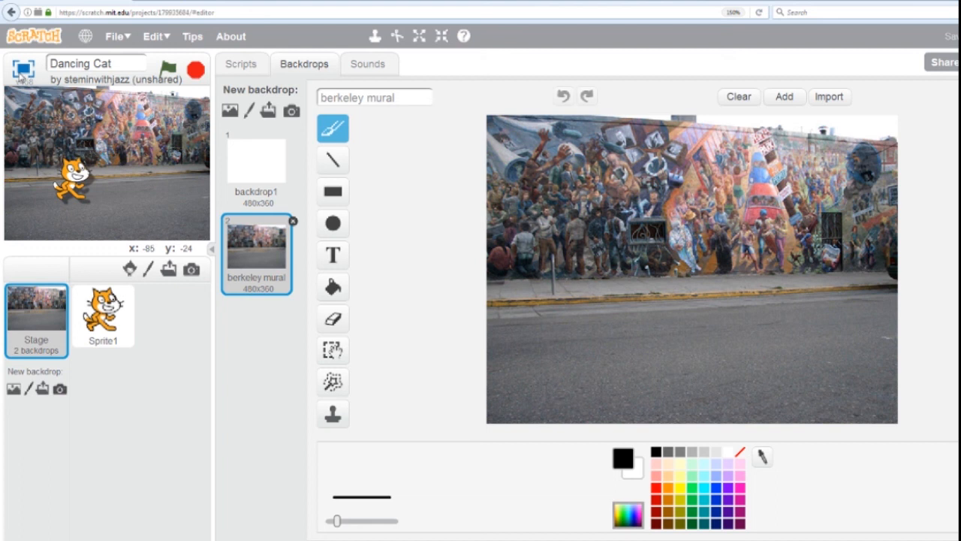
click(431, 34)
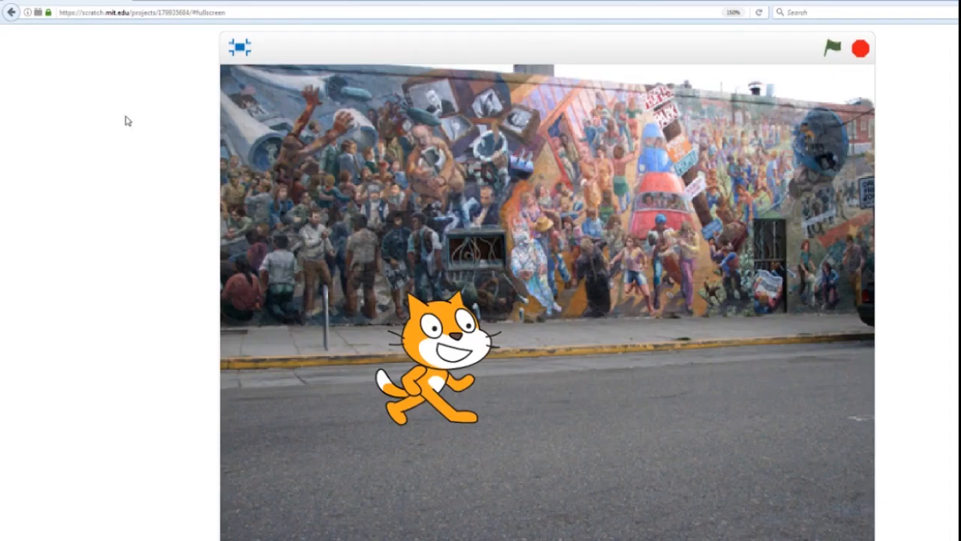